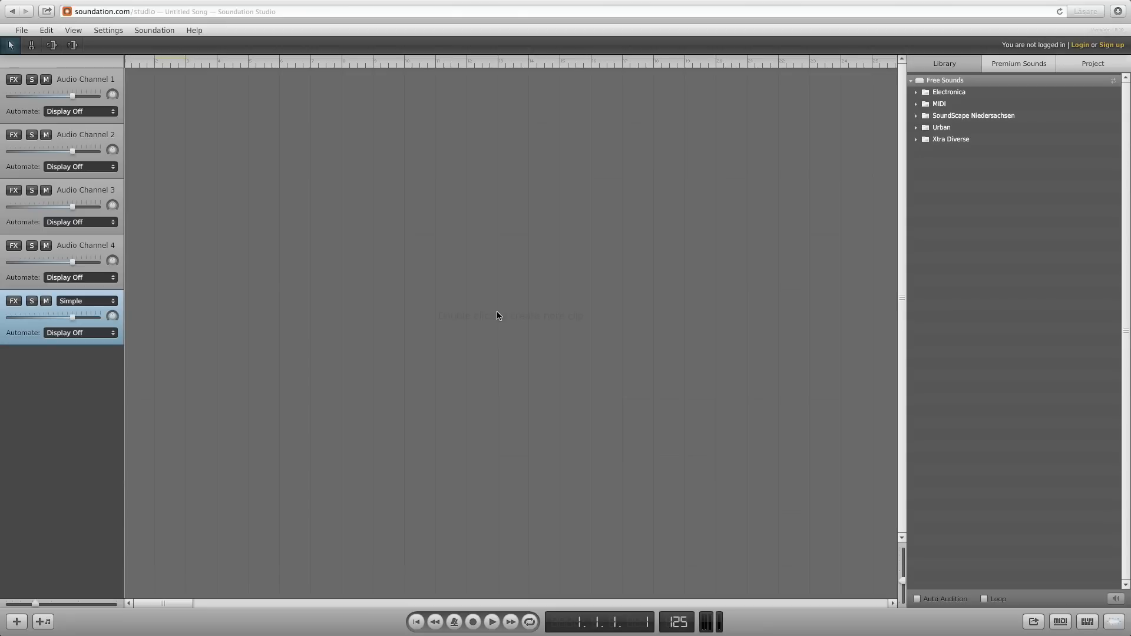
mouse_move(921, 158)
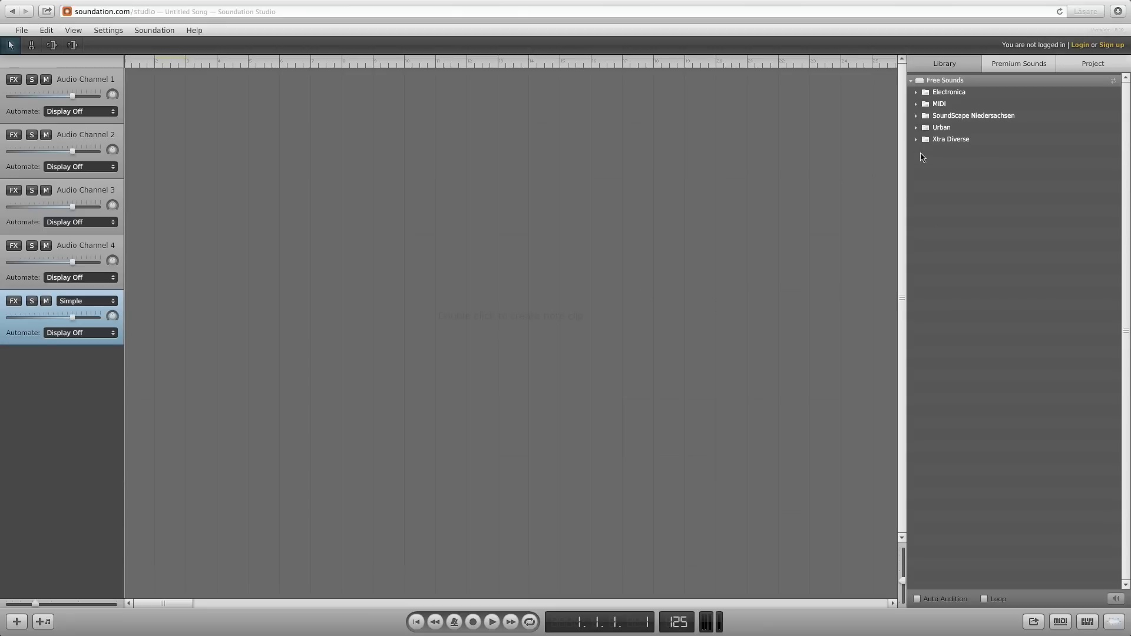
mouse_move(983, 151)
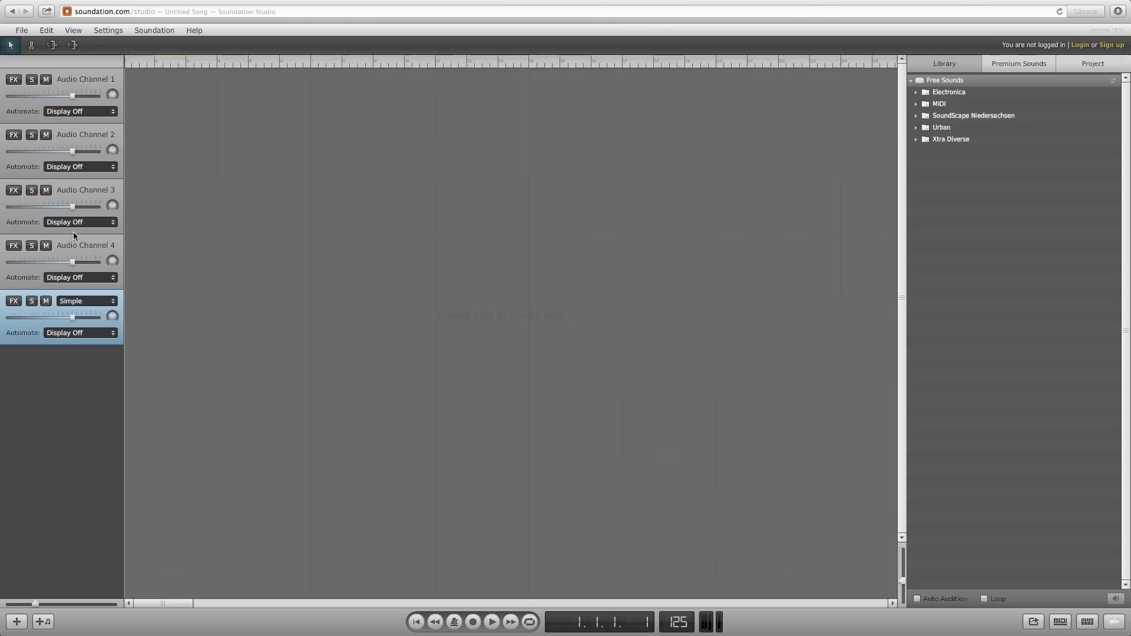
mouse_move(113, 313)
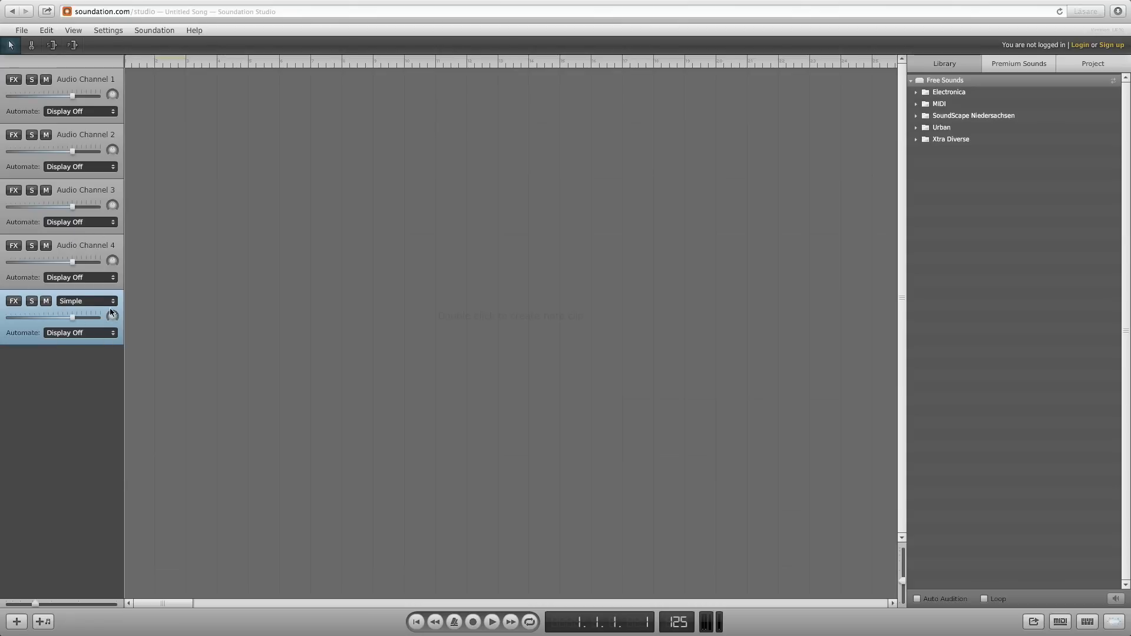
mouse_move(526, 289)
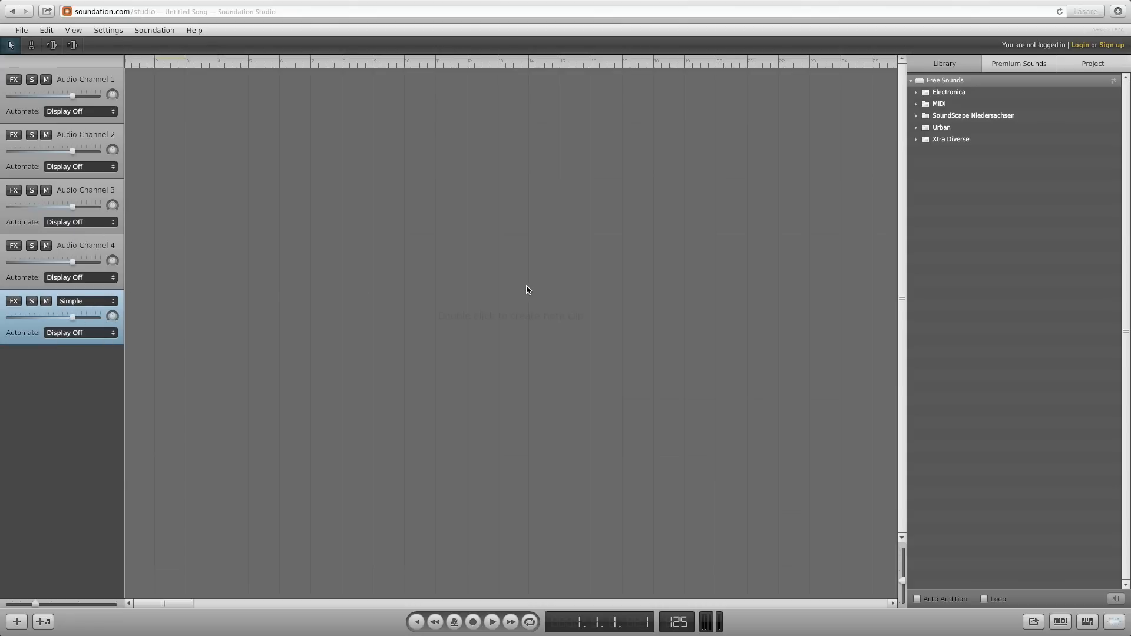
mouse_move(848, 106)
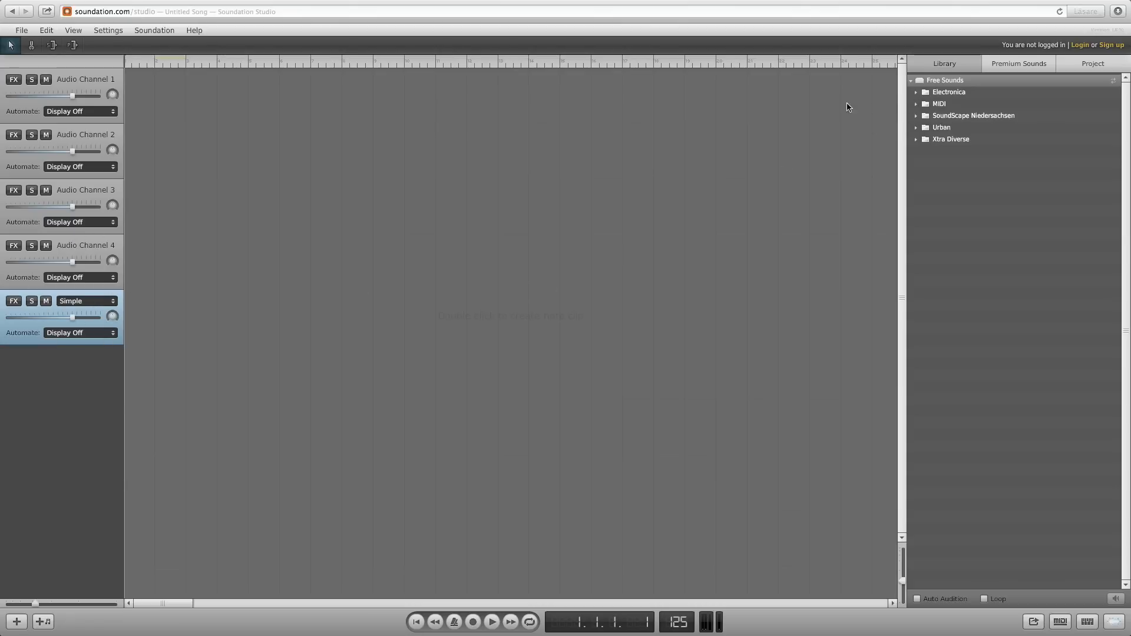
Step: Expand Electronica and its 130 loop folder, and toggle automatic library preview
left_click(916, 92)
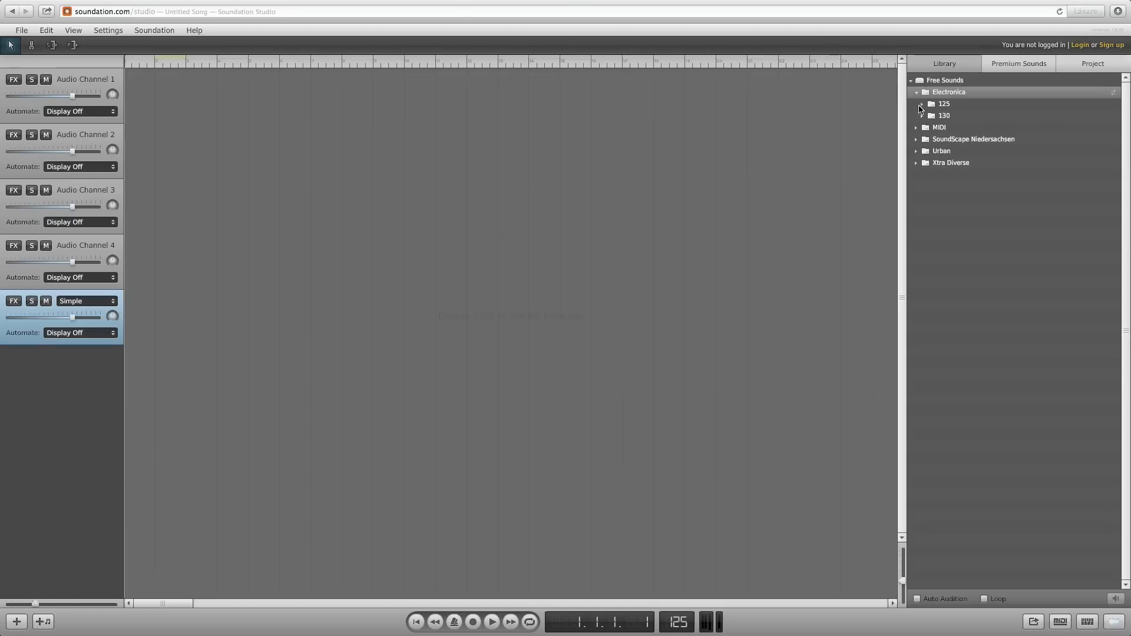
left_click(923, 116)
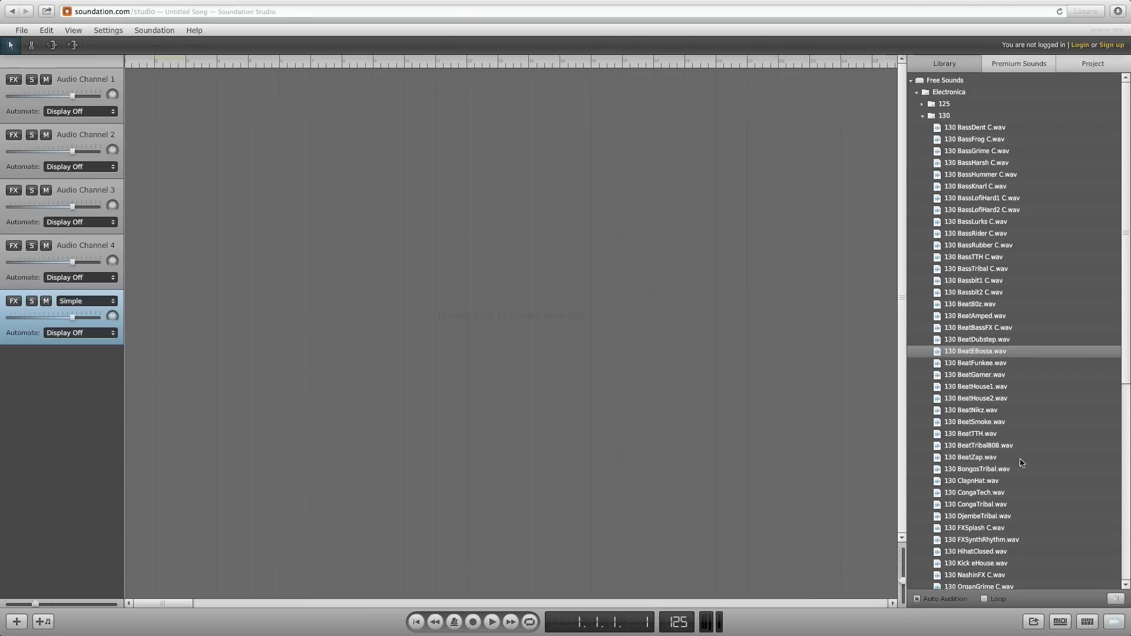
left_click(916, 599)
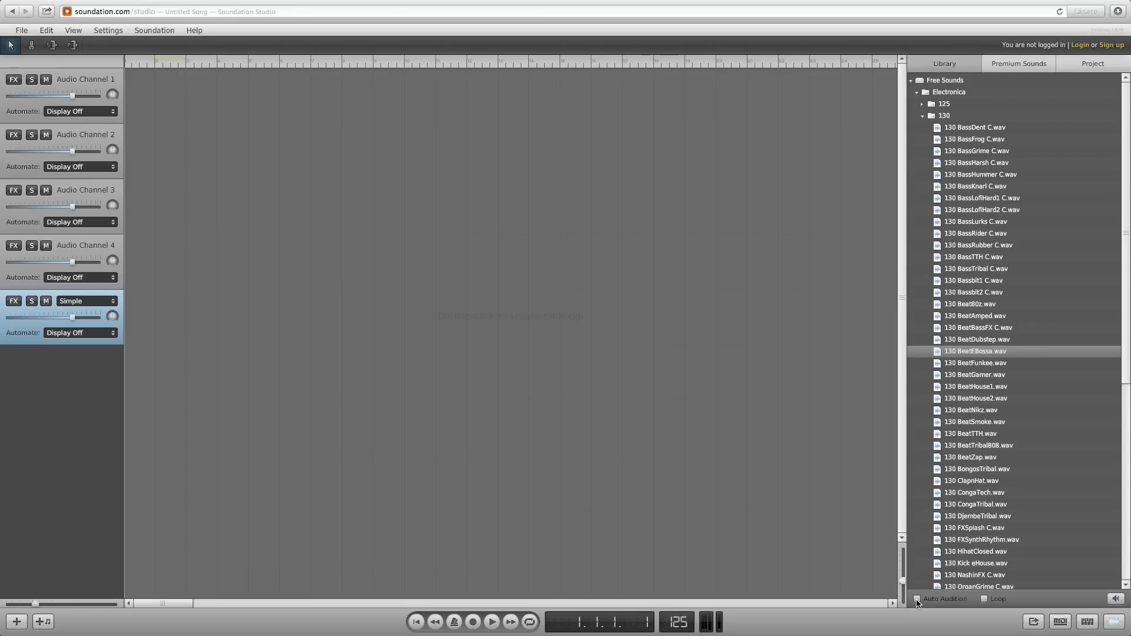
left_click(976, 363)
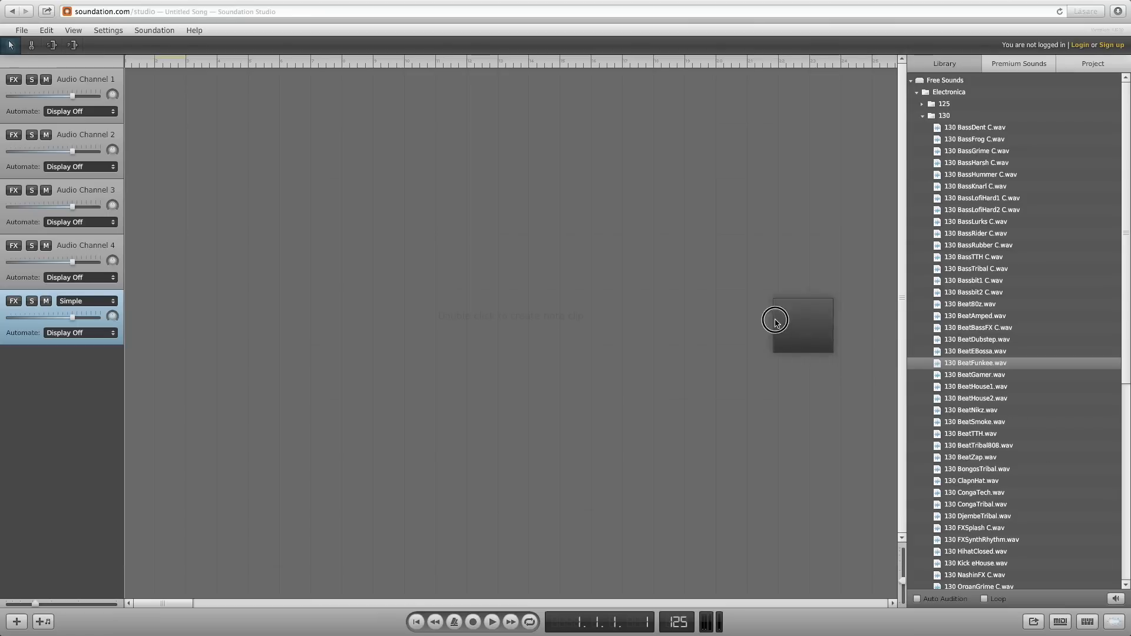
Step: Place 130 BeatFunkee.wav at bar 1 of Audio Channel 1 and briefly play it
left_click_drag(801, 324, 153, 96)
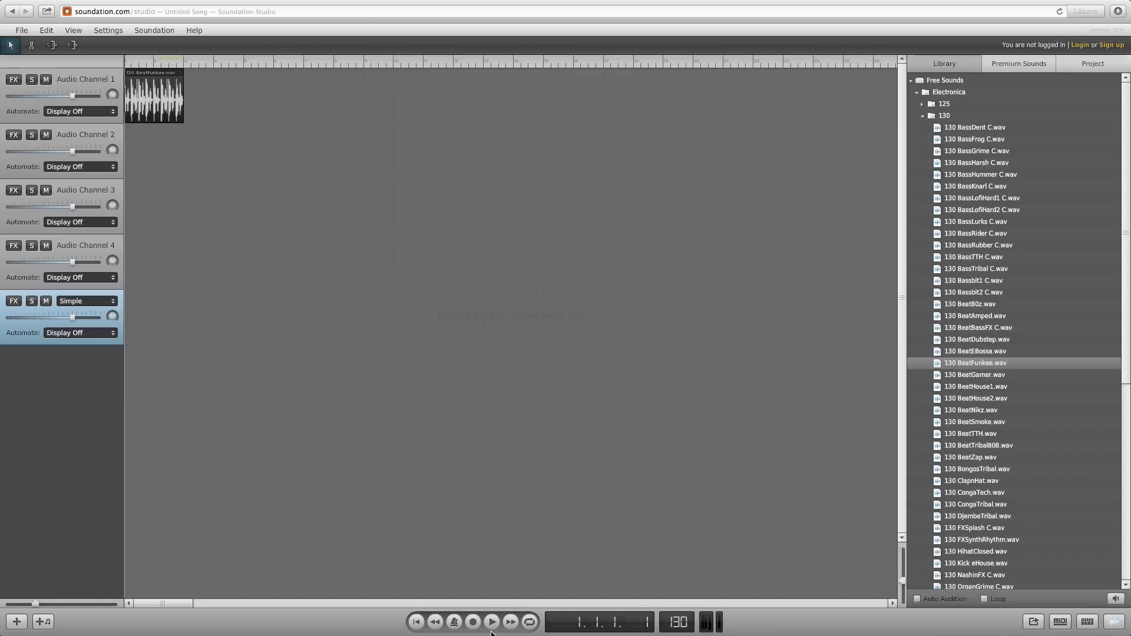
left_click(492, 621)
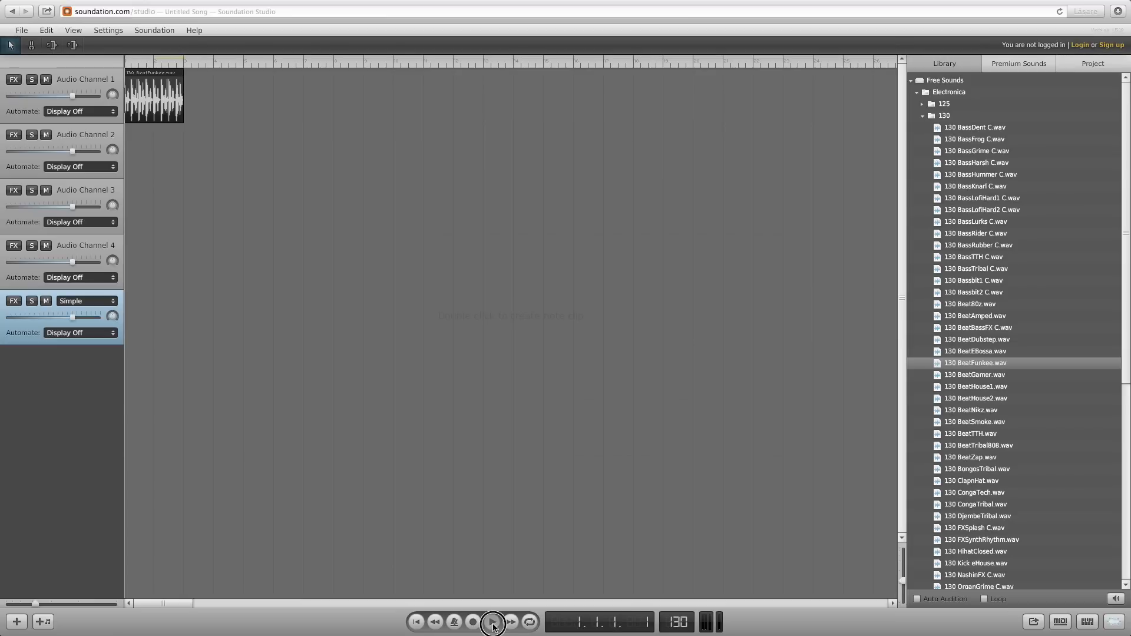
left_click(494, 623)
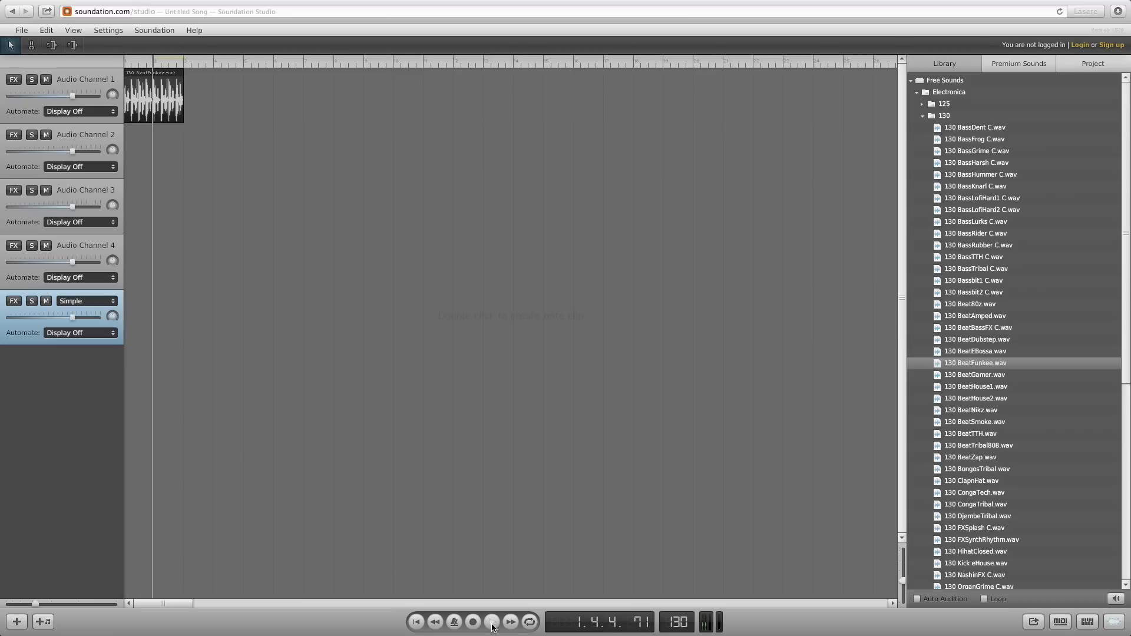
left_click(492, 621)
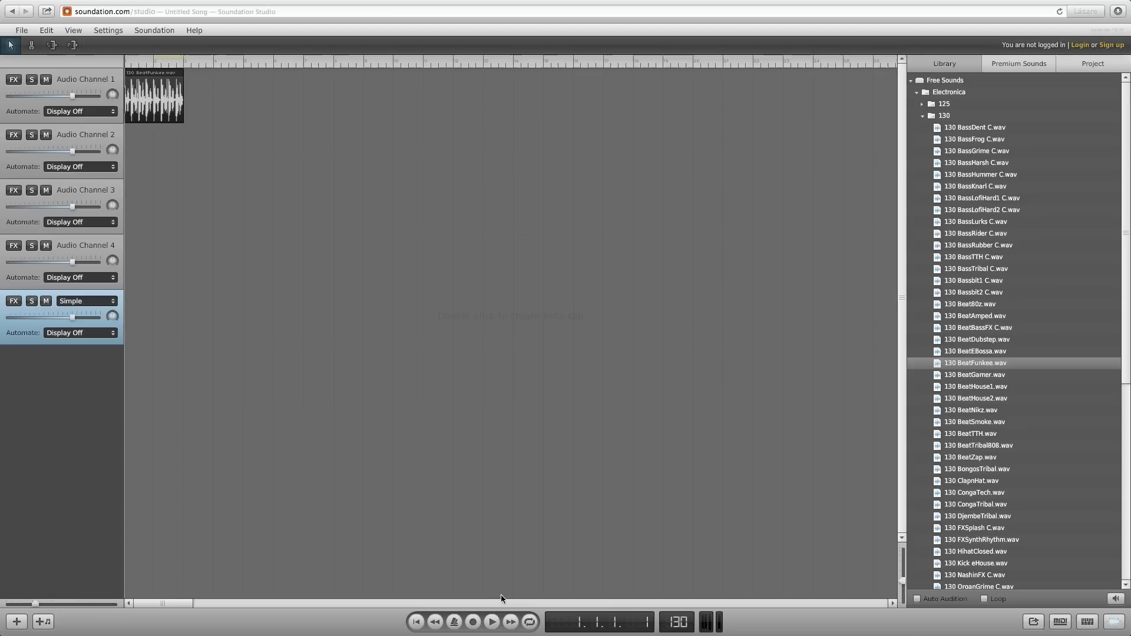
mouse_move(533, 606)
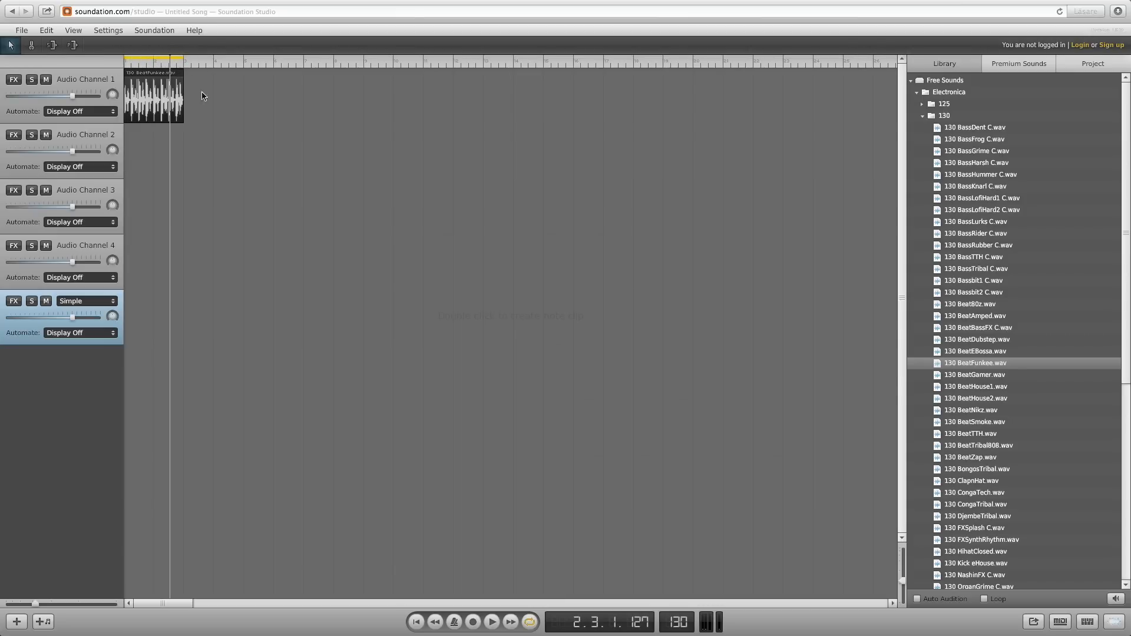
left_click(435, 623)
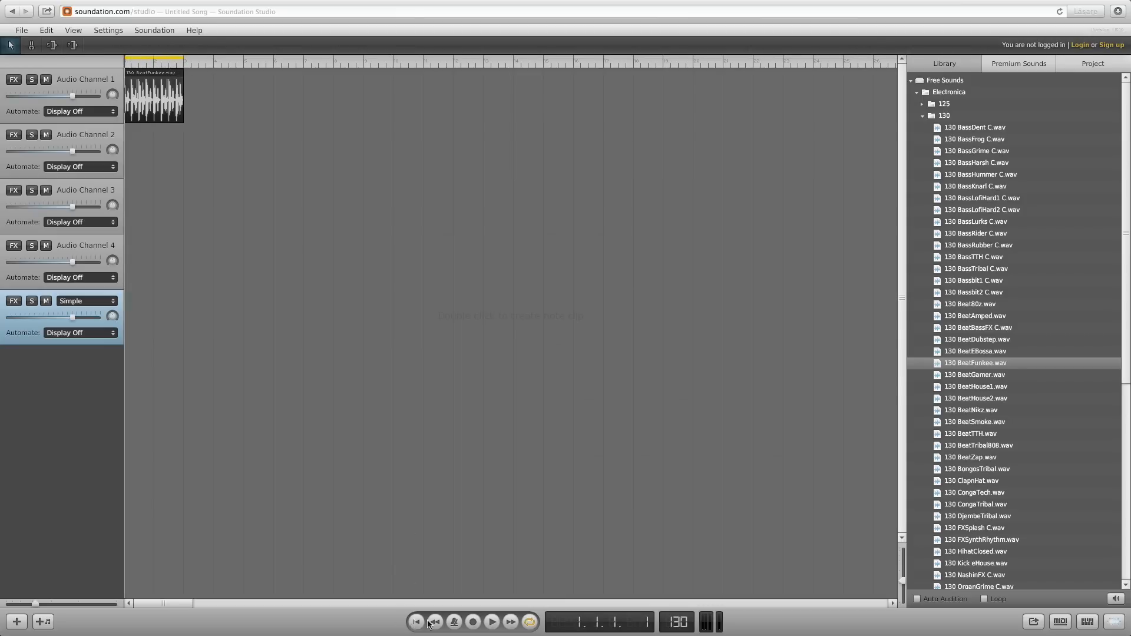
left_click(495, 622)
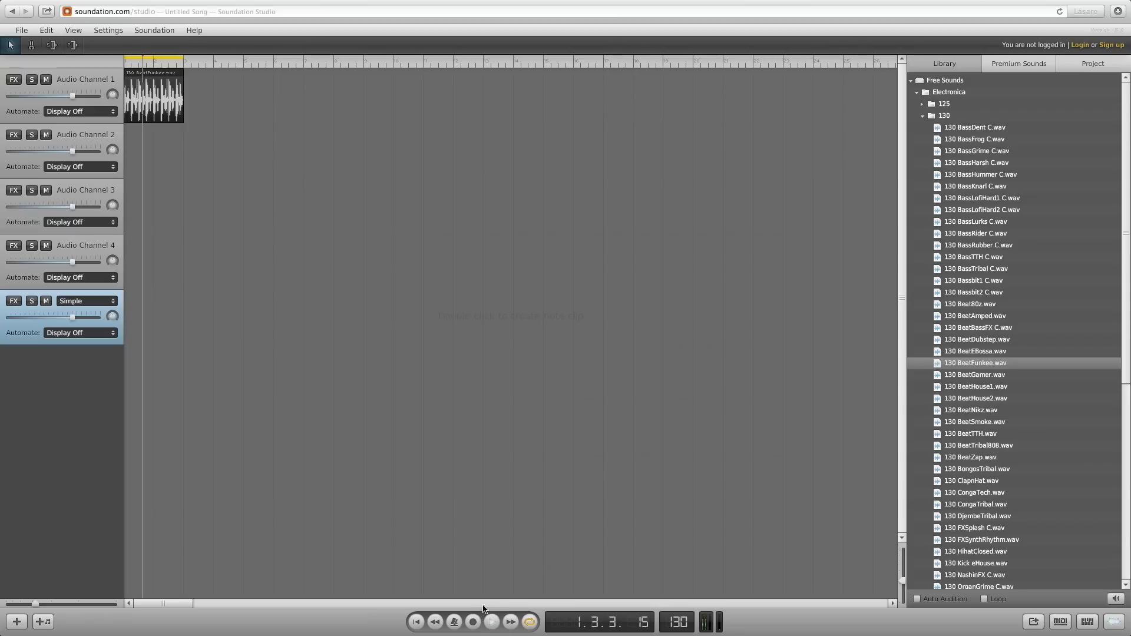
left_click(490, 623)
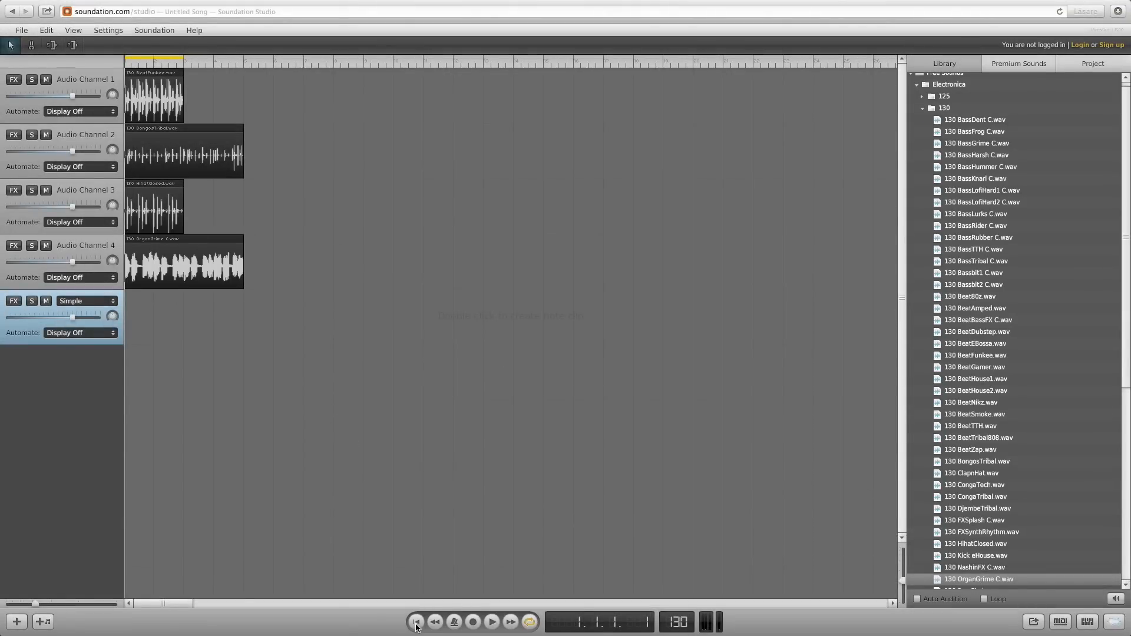
left_click(495, 622)
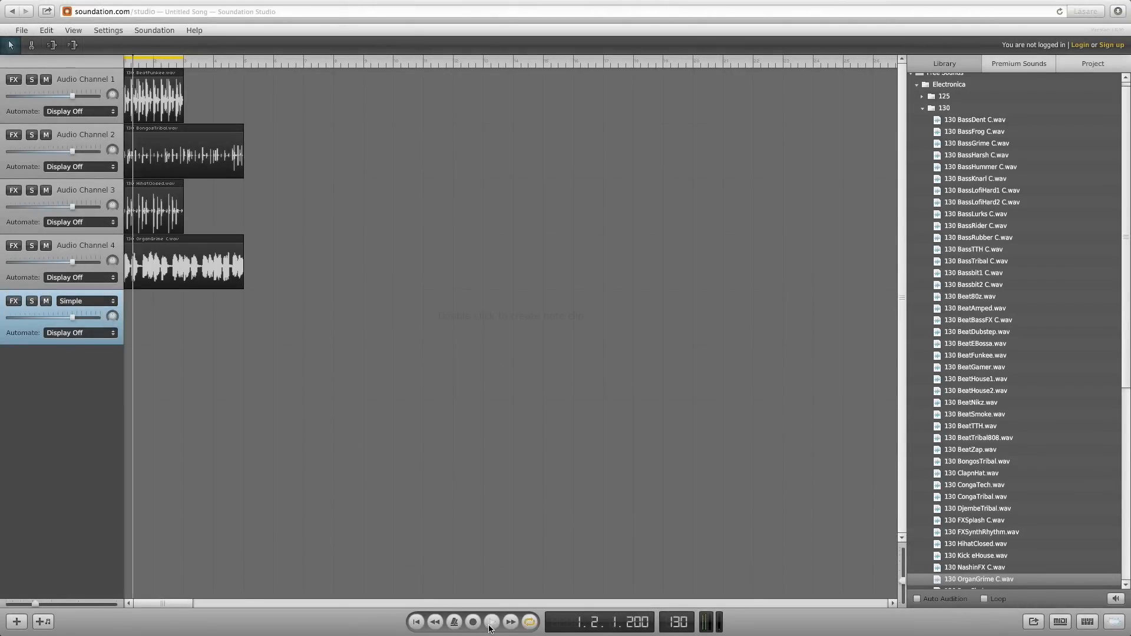
left_click(493, 622)
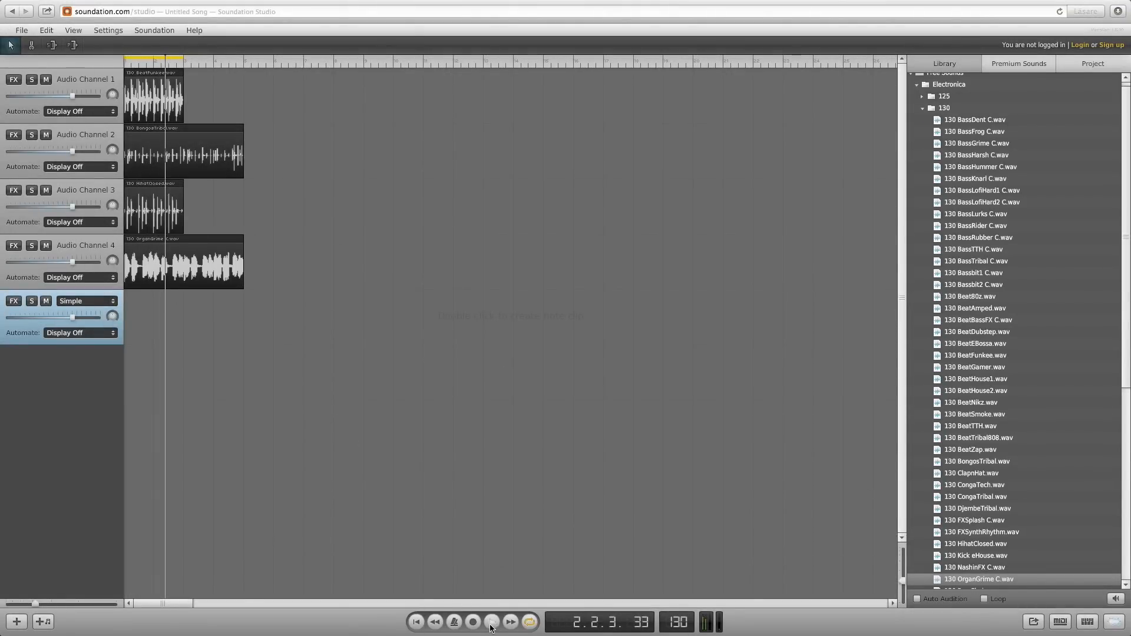
left_click(492, 623)
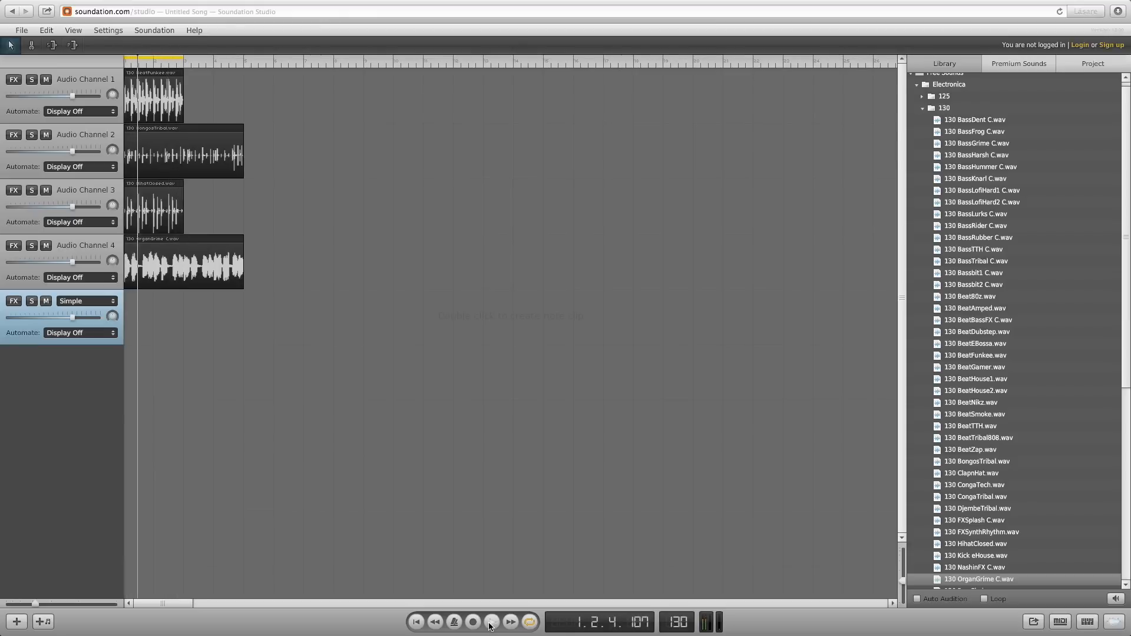
left_click(493, 622)
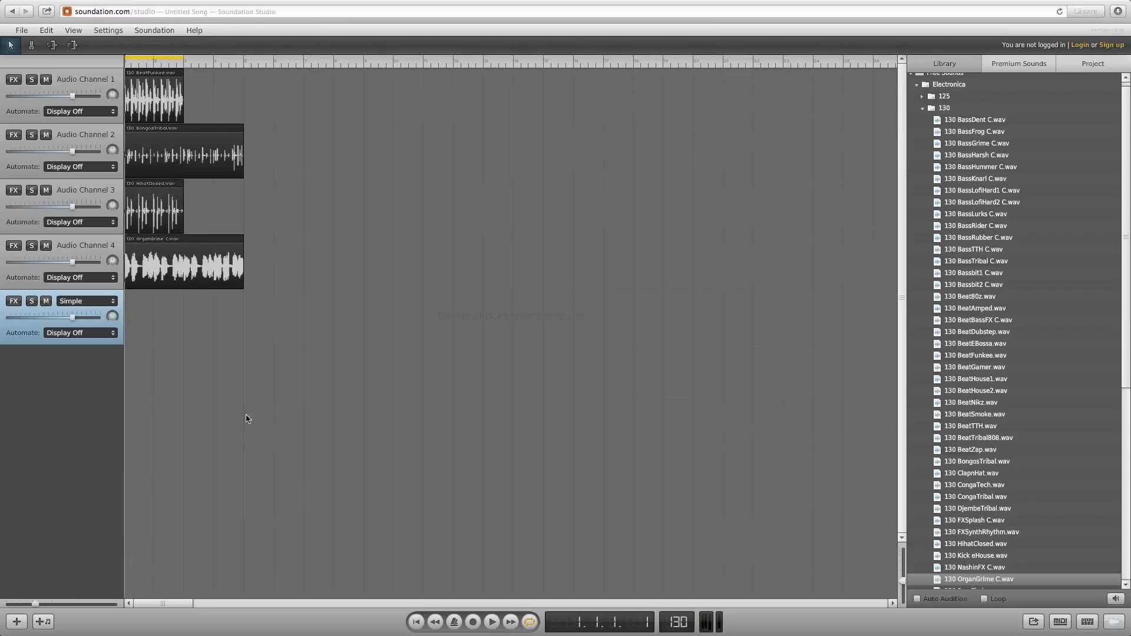
left_click(212, 253)
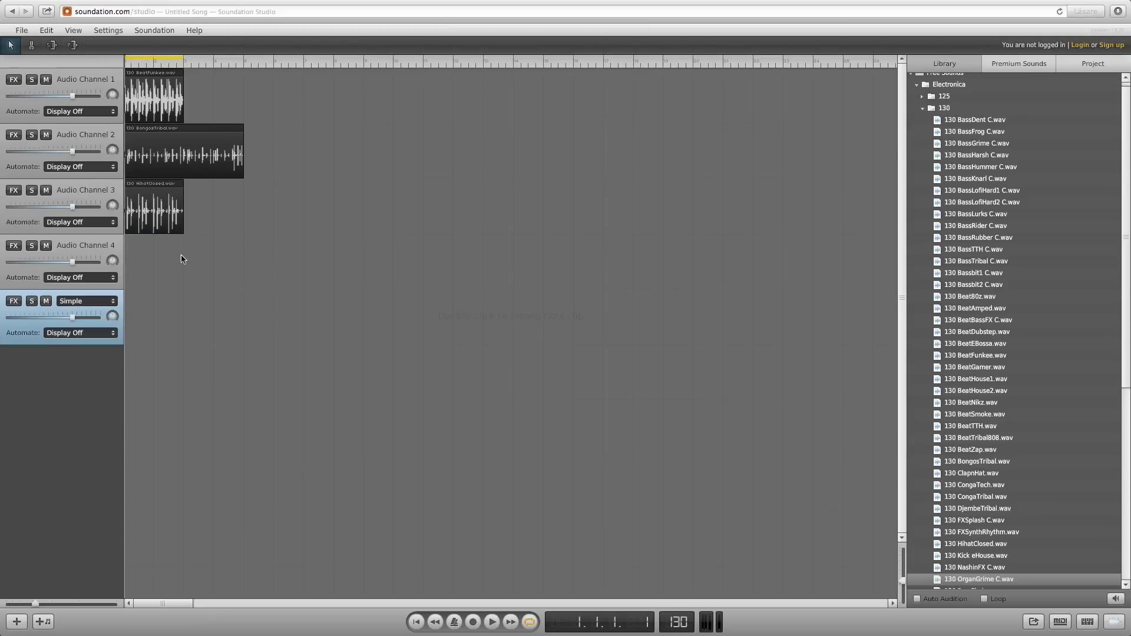
mouse_move(34, 289)
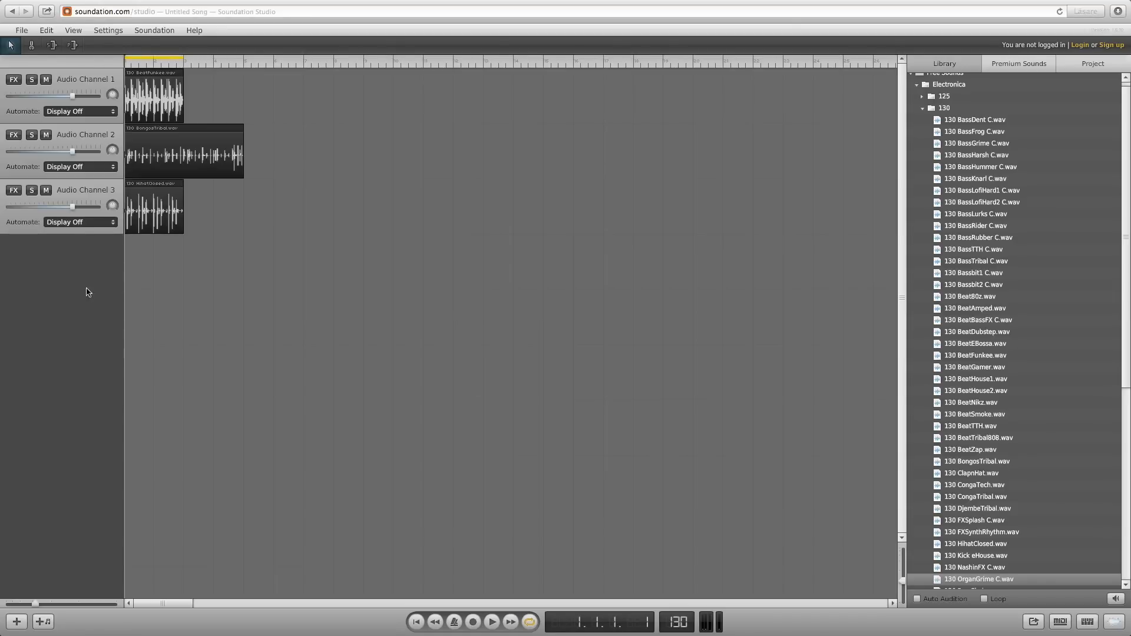
mouse_move(99, 472)
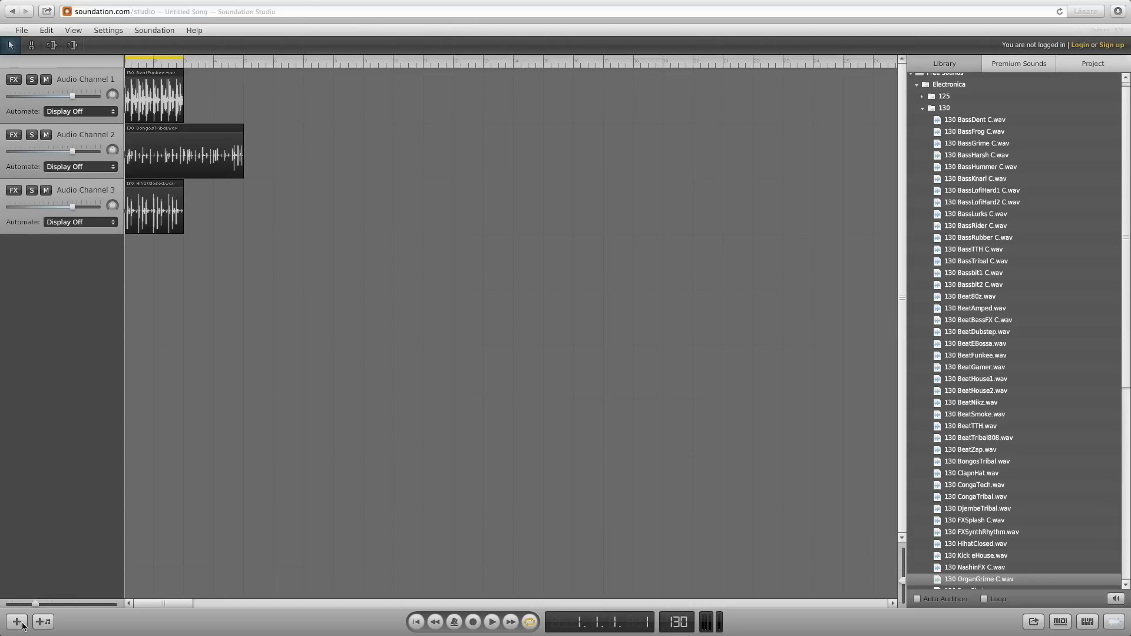
Step: Add Audio Channel 4, scroll the Library, and preview the song with the synth loop
left_click(17, 623)
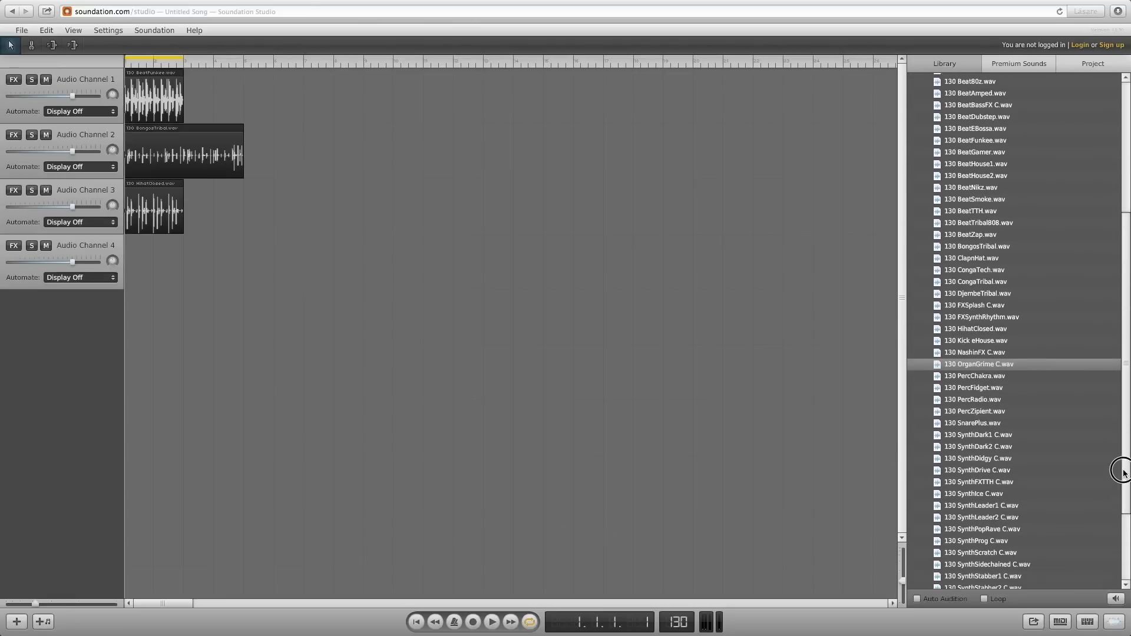
scroll("down", 3)
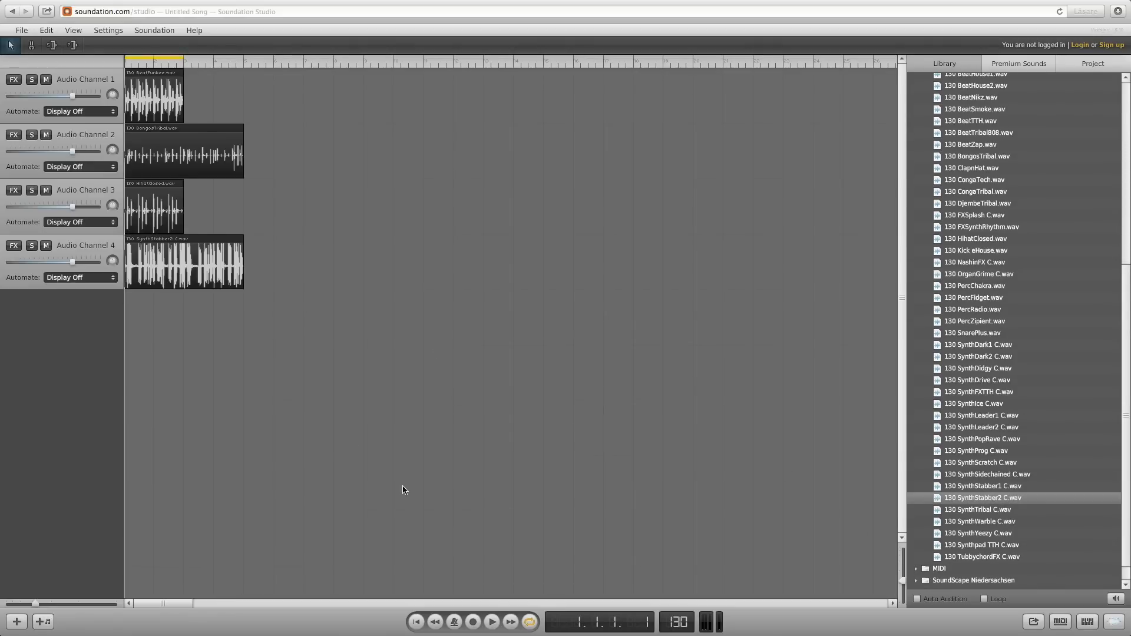
left_click(492, 622)
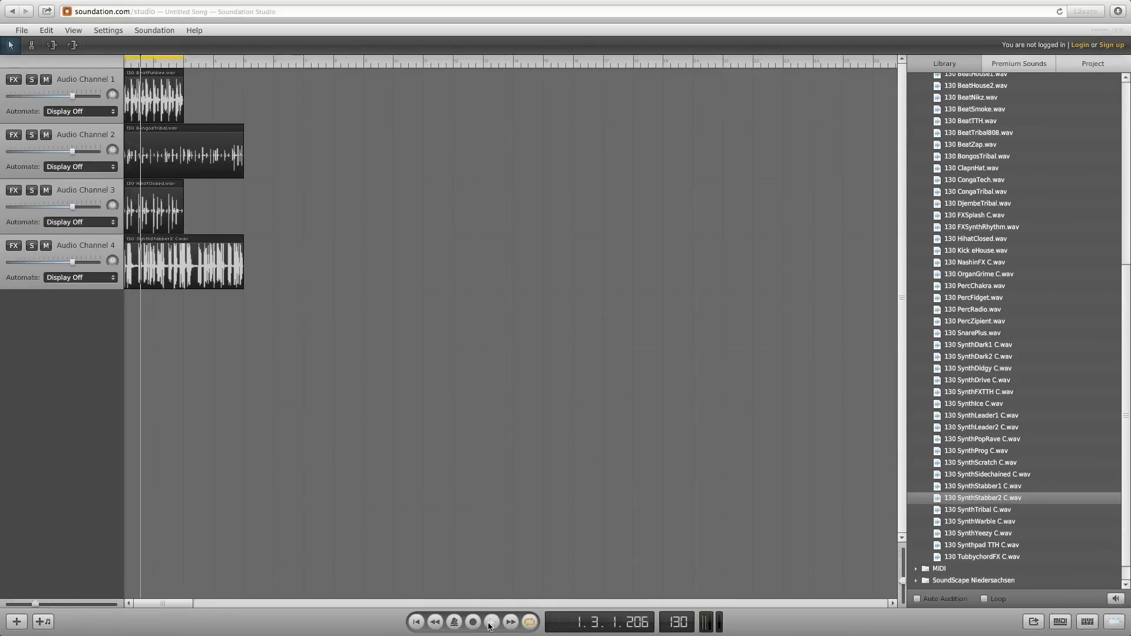
left_click(490, 623)
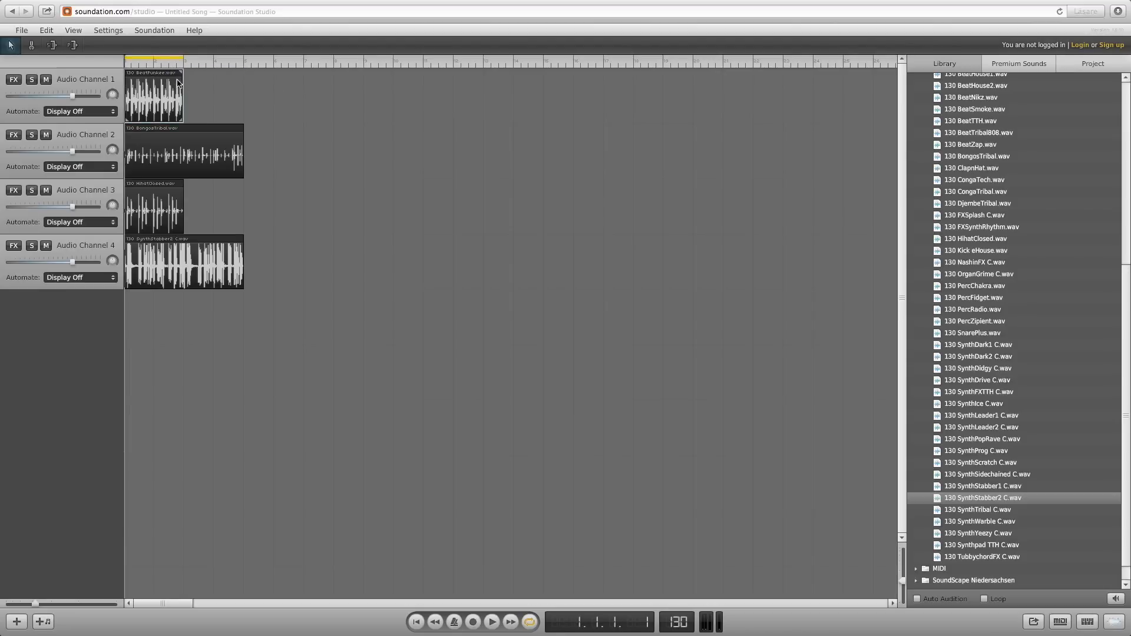
mouse_move(183, 76)
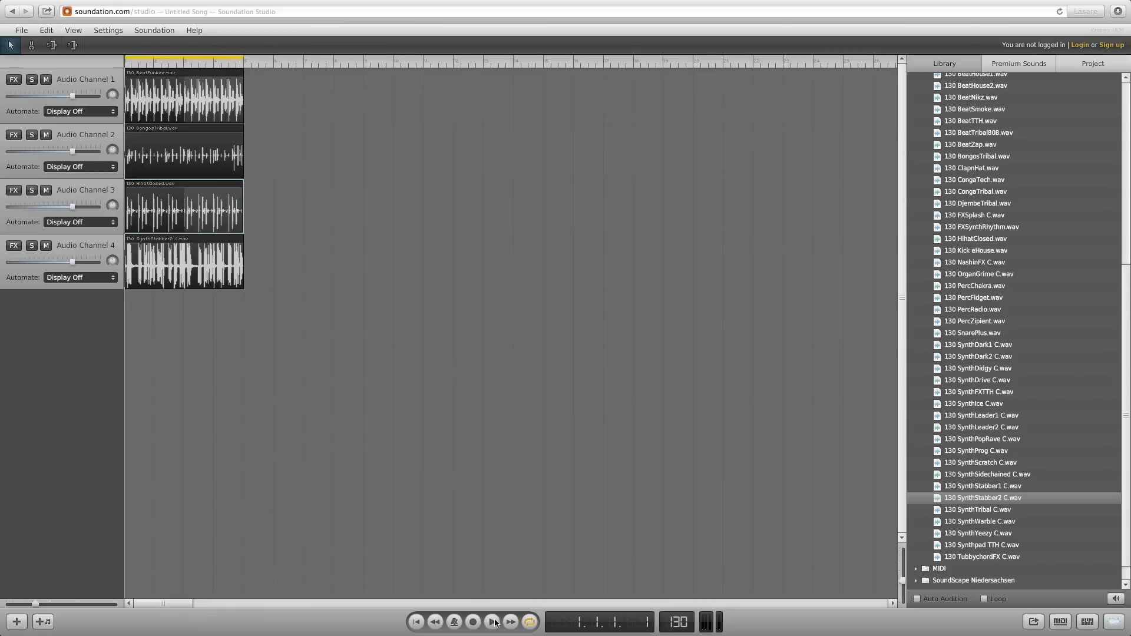
Step: Play and stop the lengthened Beat and Hihat loops twice to check them
left_click(493, 621)
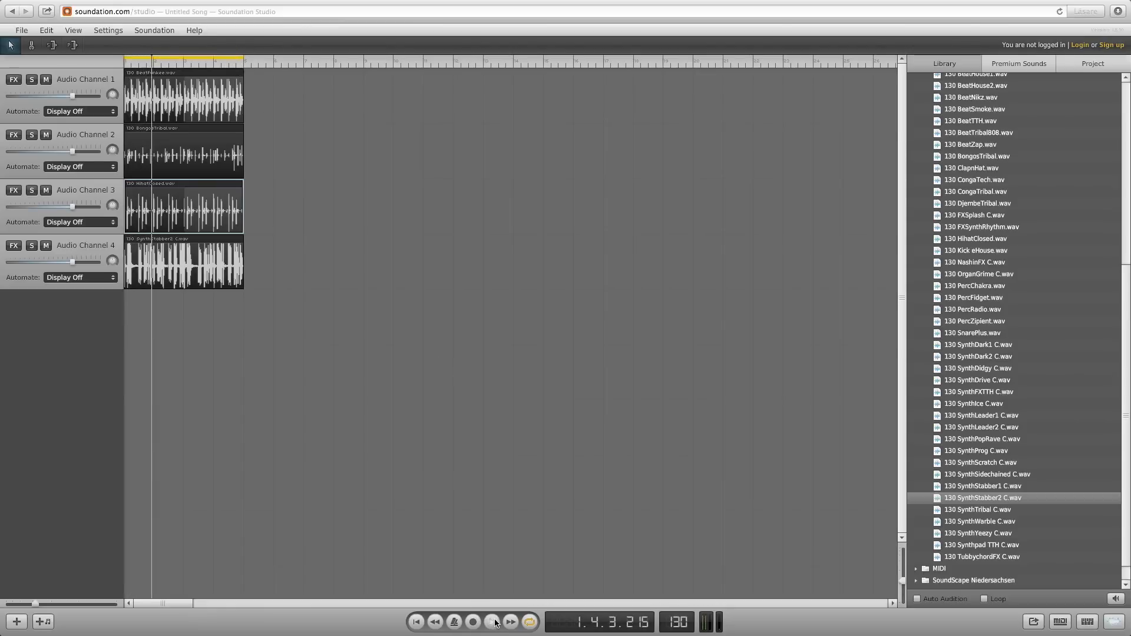
left_click(495, 622)
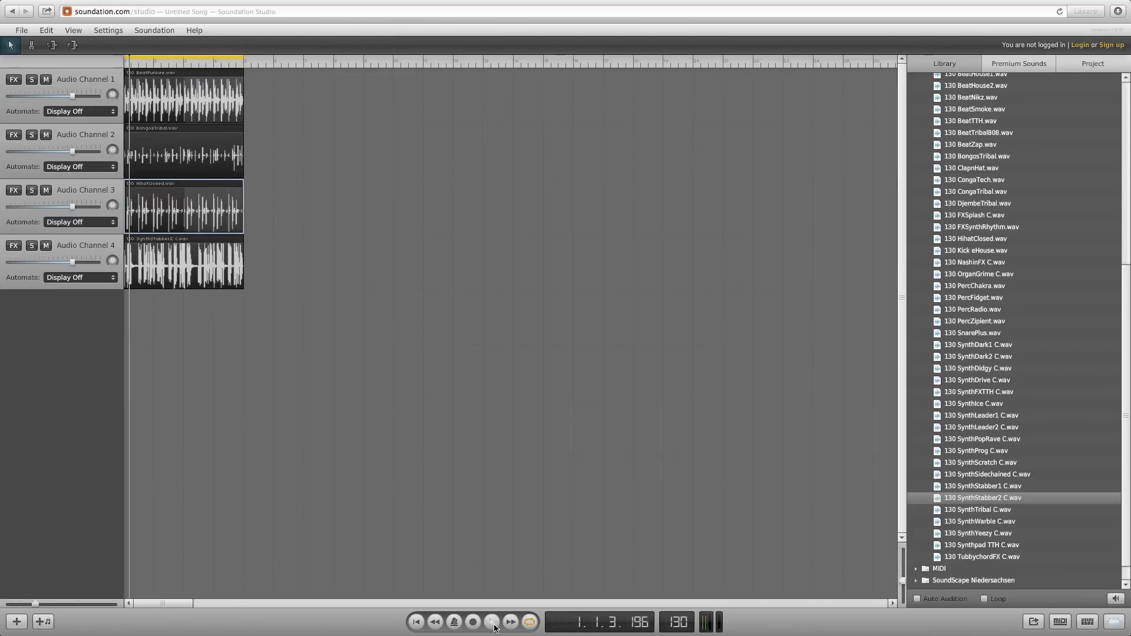
left_click(494, 623)
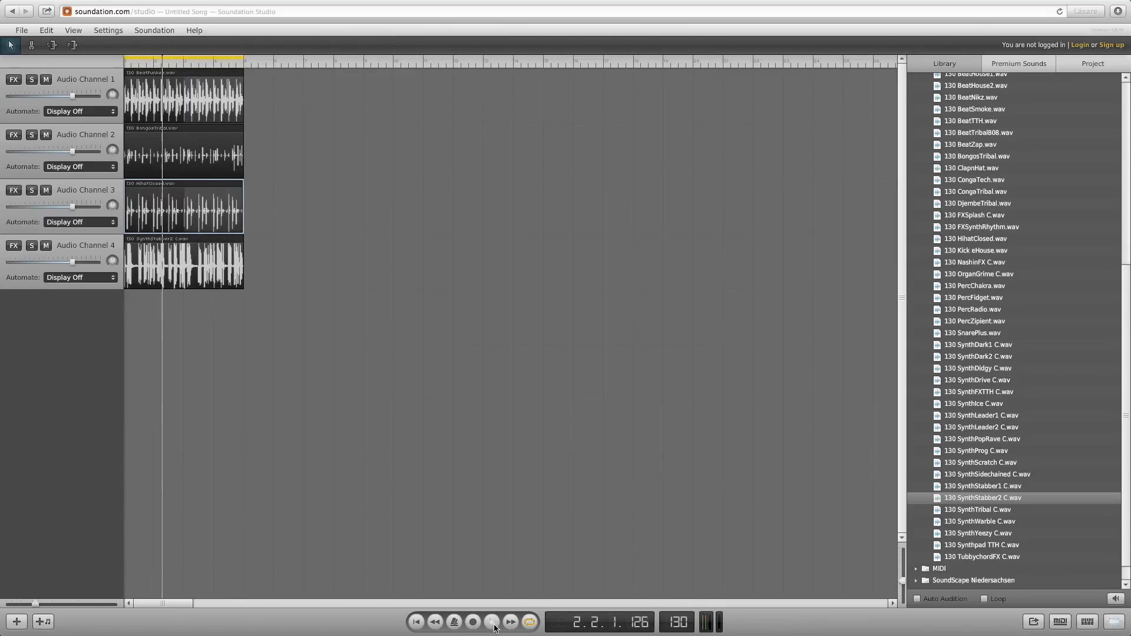
left_click(492, 623)
type("Bongos")
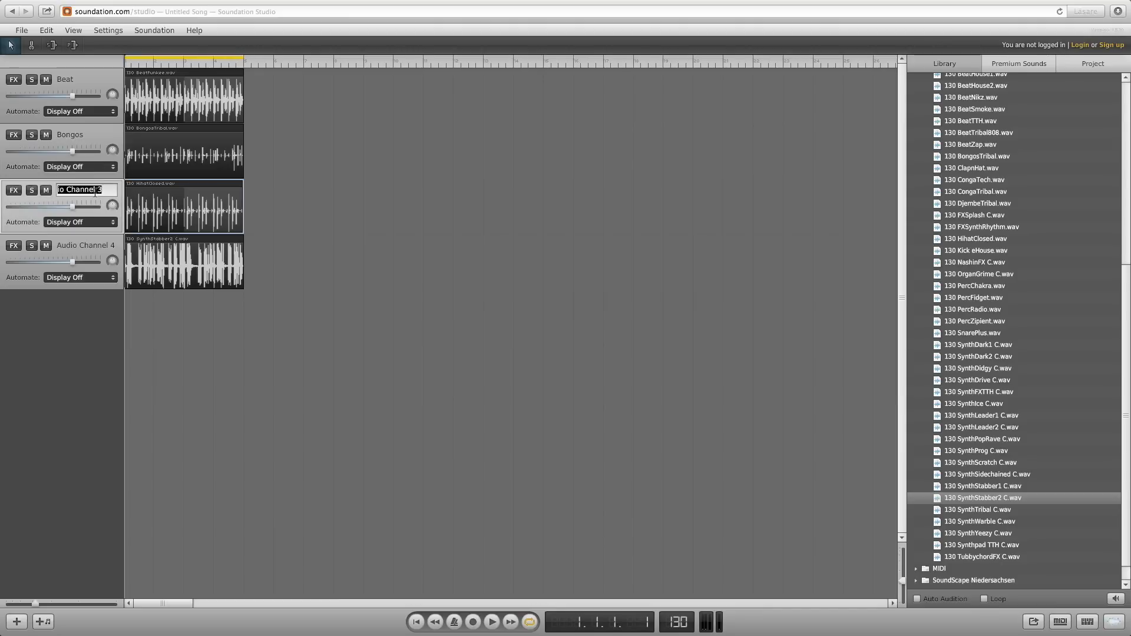
Step: Enter 'Hihat' as the name of channel 3
type("Hihat")
left_click(87, 245)
type("Synth")
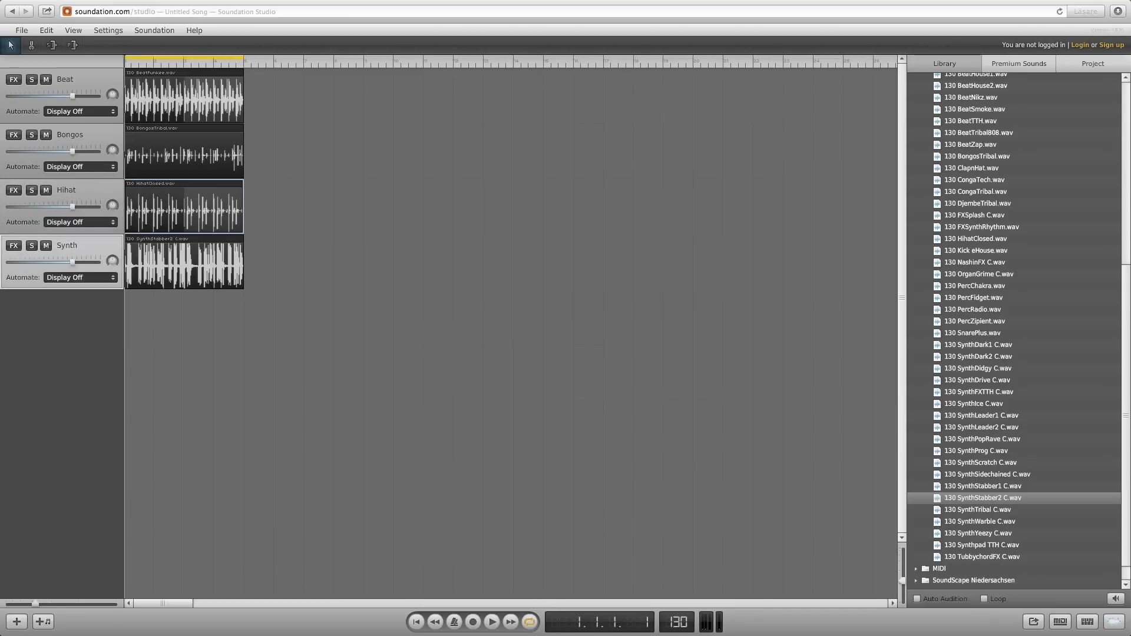
mouse_move(383, 259)
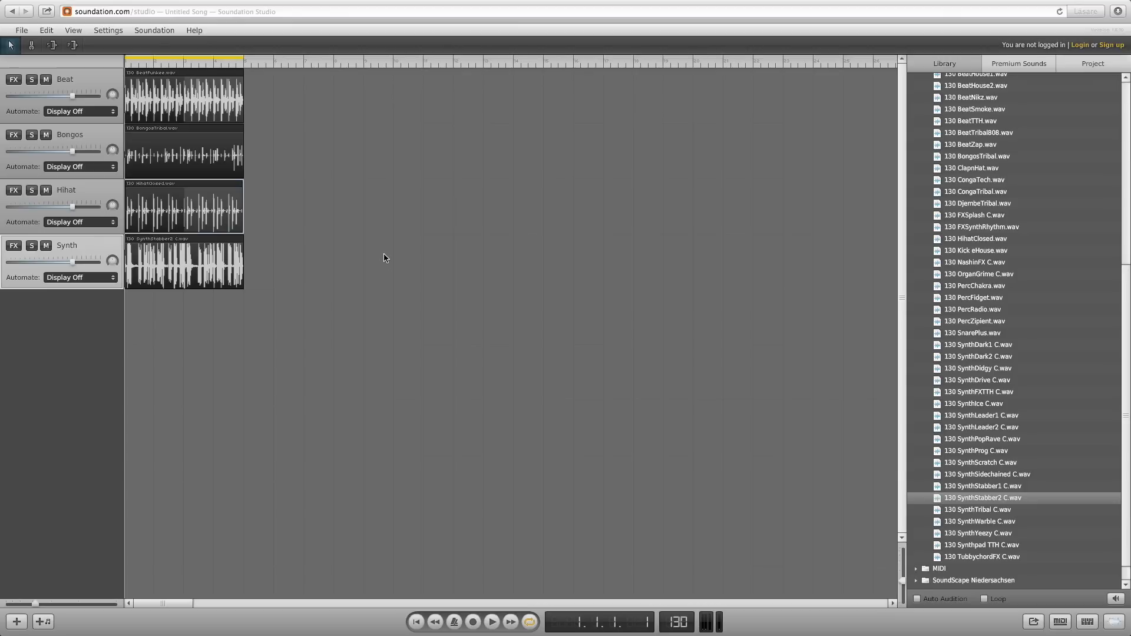